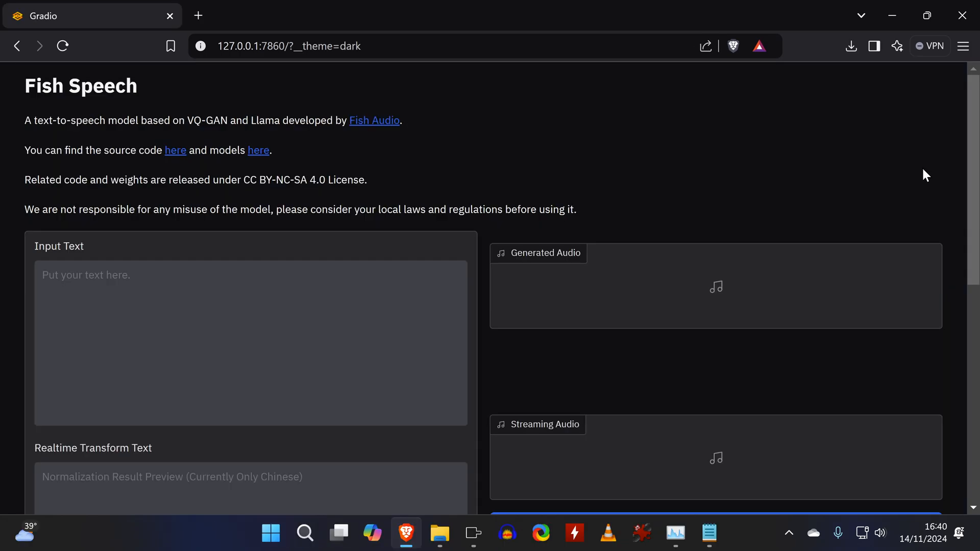
- Scroll to the installed e2-f5-tts app in Pinokio and run its Update
{"action": "scroll", "scroll_direction": "down", "scroll_amount": 3}
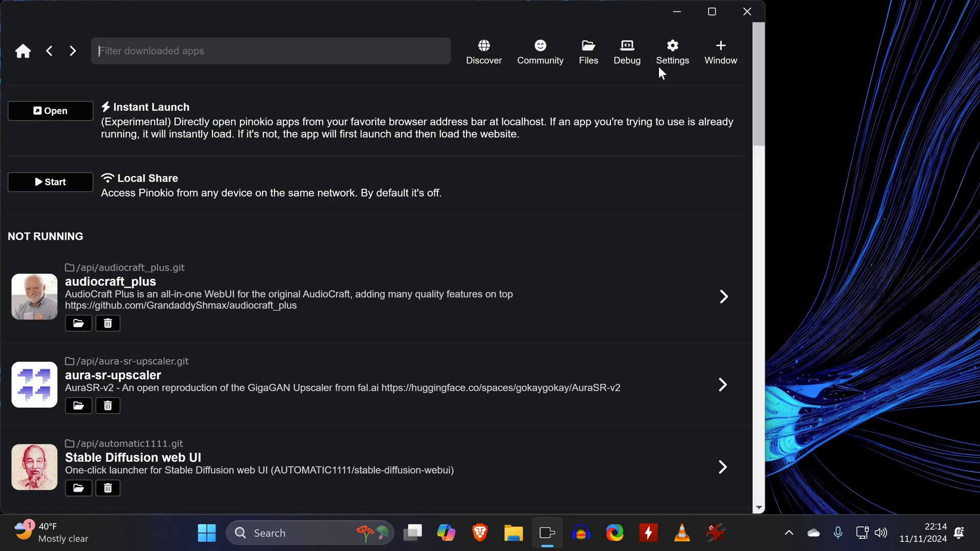
{"action": "scroll", "scroll_direction": "down", "scroll_amount": 3}
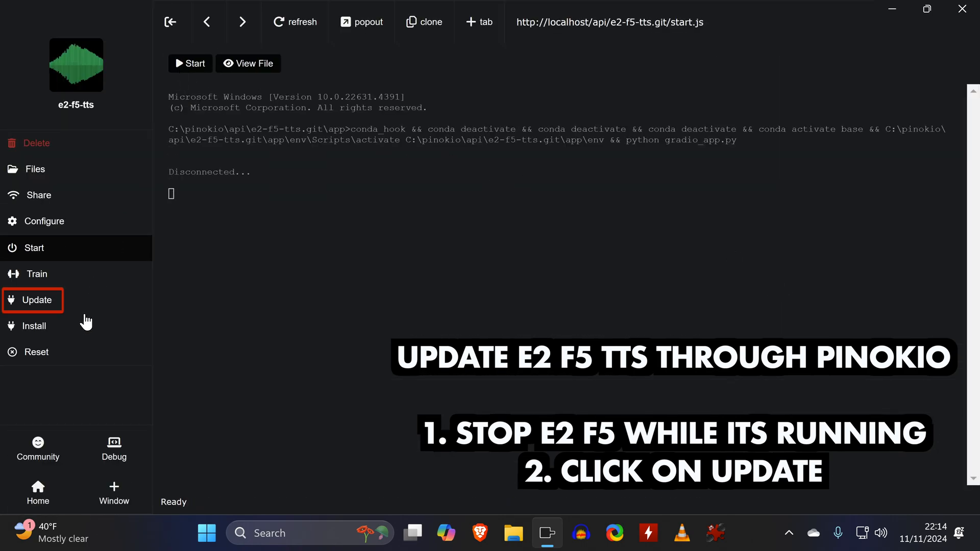
{"action": "left_click", "coordinate": [35, 301]}
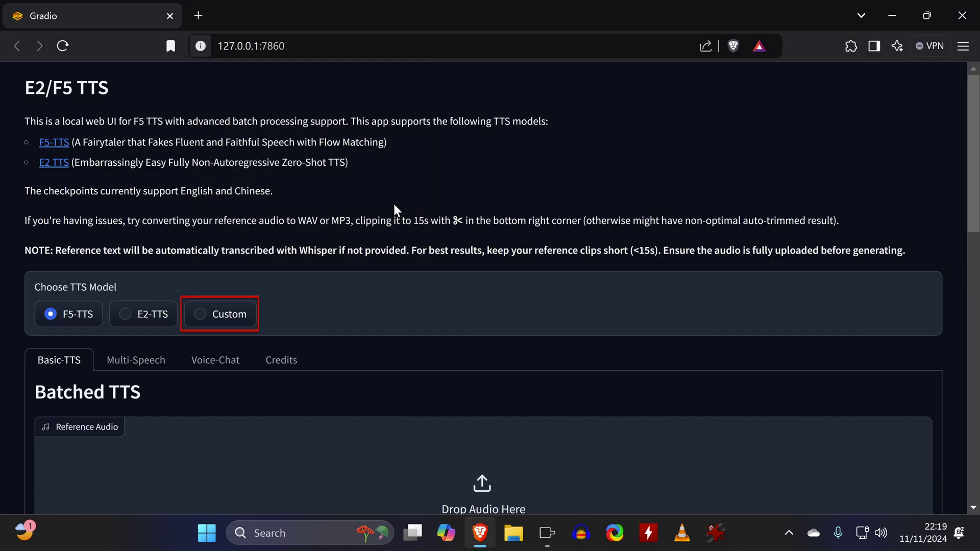
- Select the Custom option under Choose TTS Model
{"action": "left_click", "coordinate": [199, 314]}
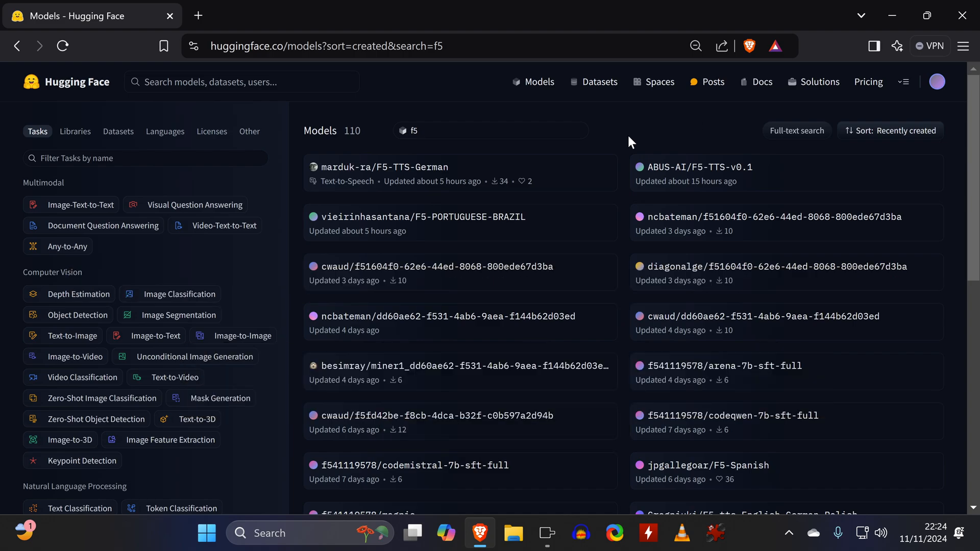
- Open marduk-ra/F5-TTS-German on Hugging Face and copy its repo id into MODEL CKPT
{"action": "left_click", "coordinate": [384, 167]}
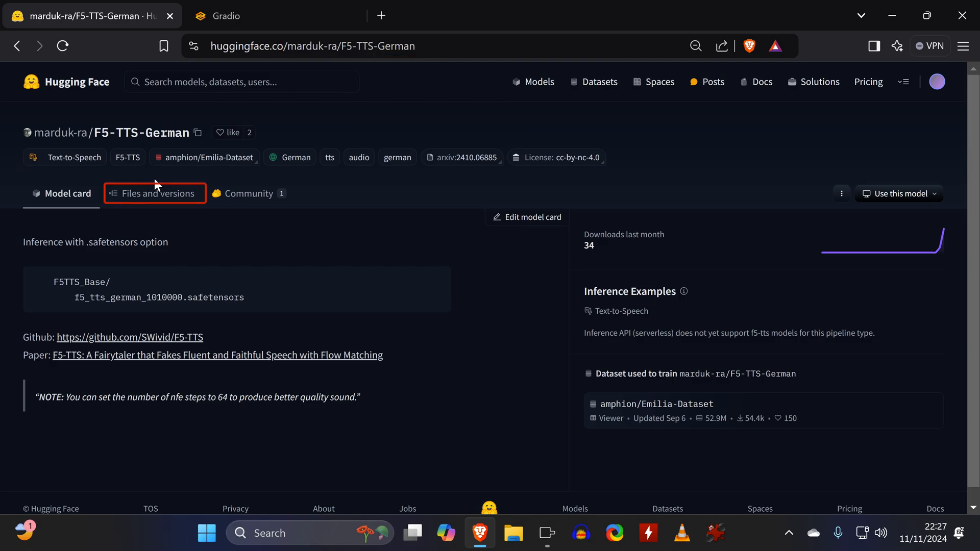
{"action": "left_click", "coordinate": [158, 193]}
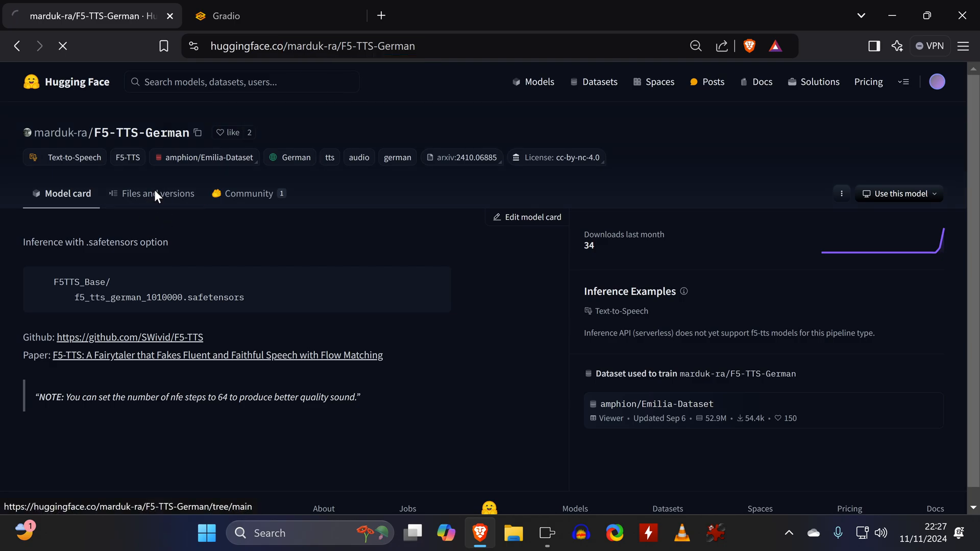
{"action": "left_click", "coordinate": [158, 193]}
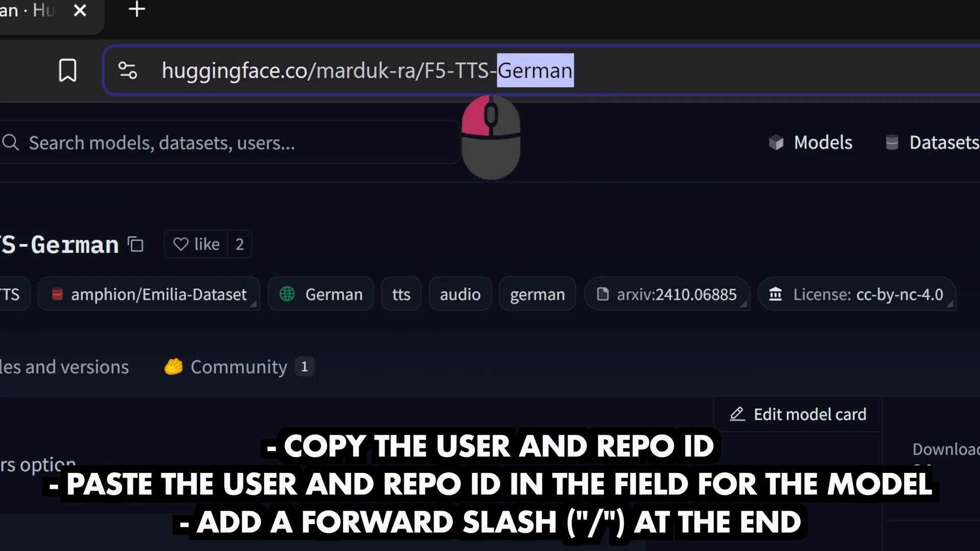
{"action": "right_click", "coordinate": [400, 70]}
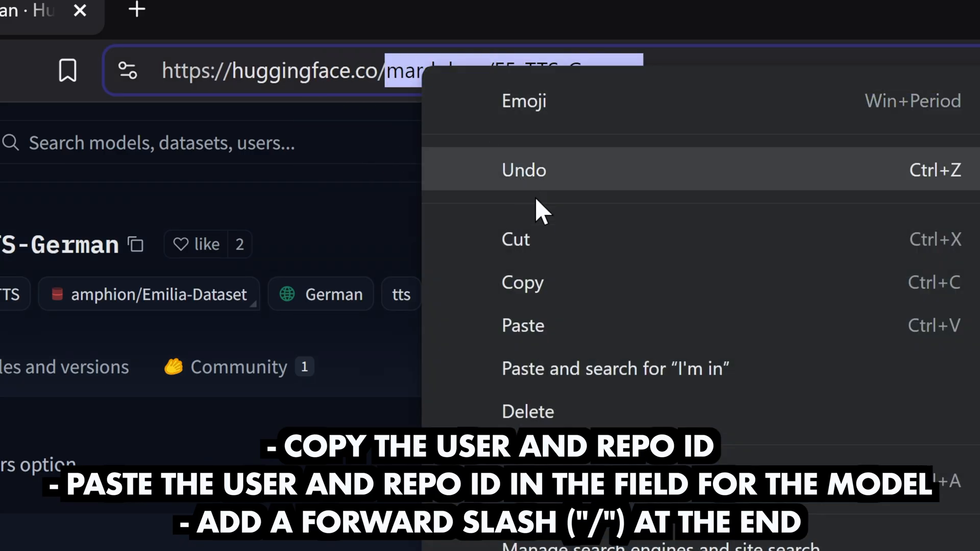
{"action": "left_click", "coordinate": [275, 16]}
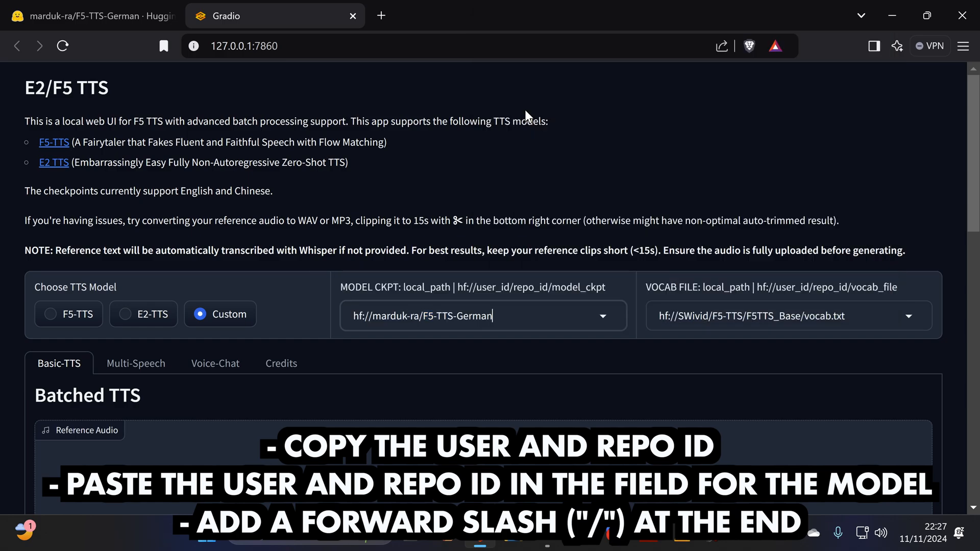
- Append f5_tts_german_1010000.safetensors to the MODEL CKPT repo path
{"action": "left_click", "coordinate": [87, 16]}
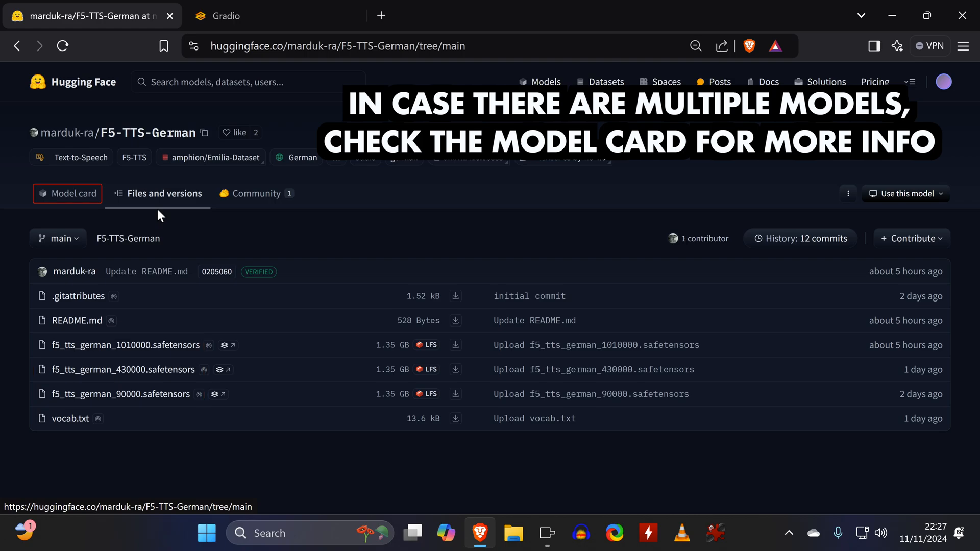
{"action": "left_click", "coordinate": [67, 193]}
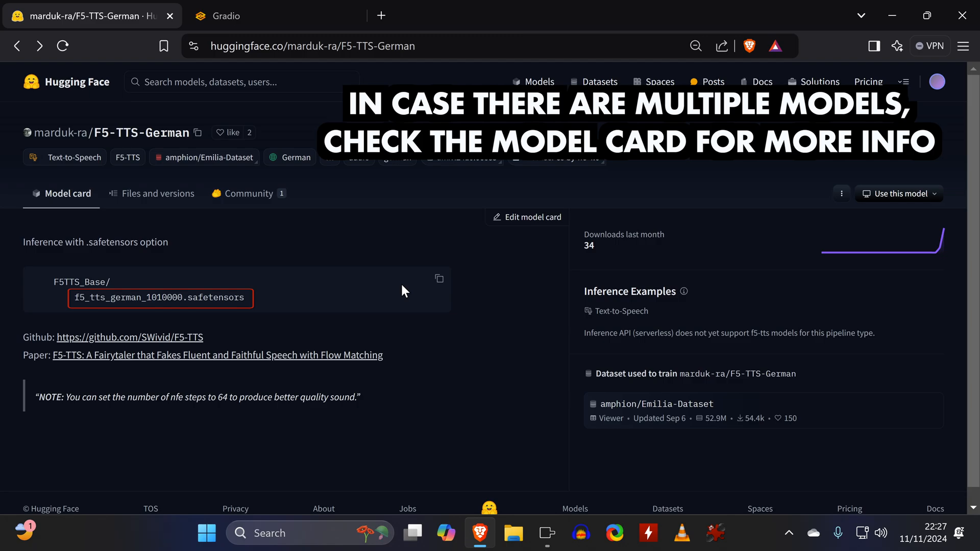
{"action": "right_click", "coordinate": [159, 297]}
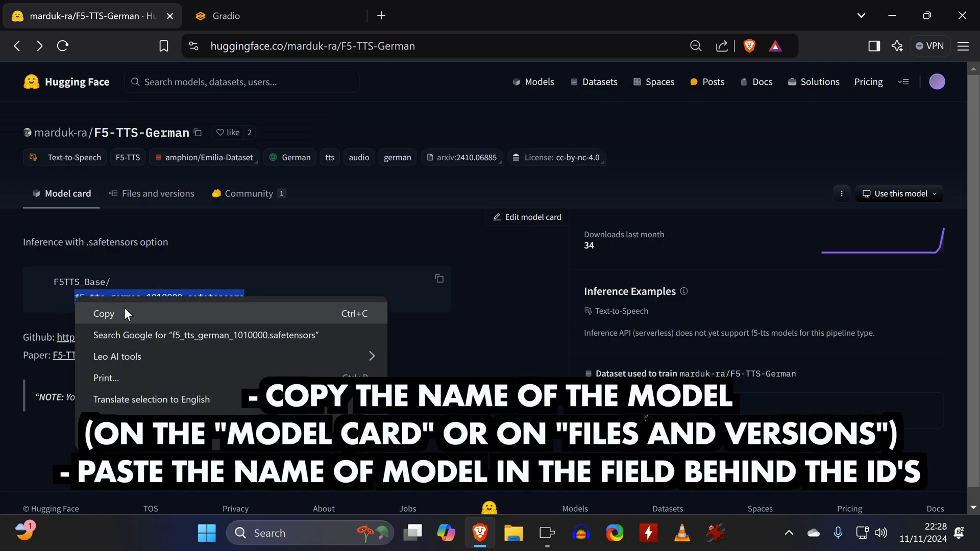
{"action": "left_click", "coordinate": [275, 16]}
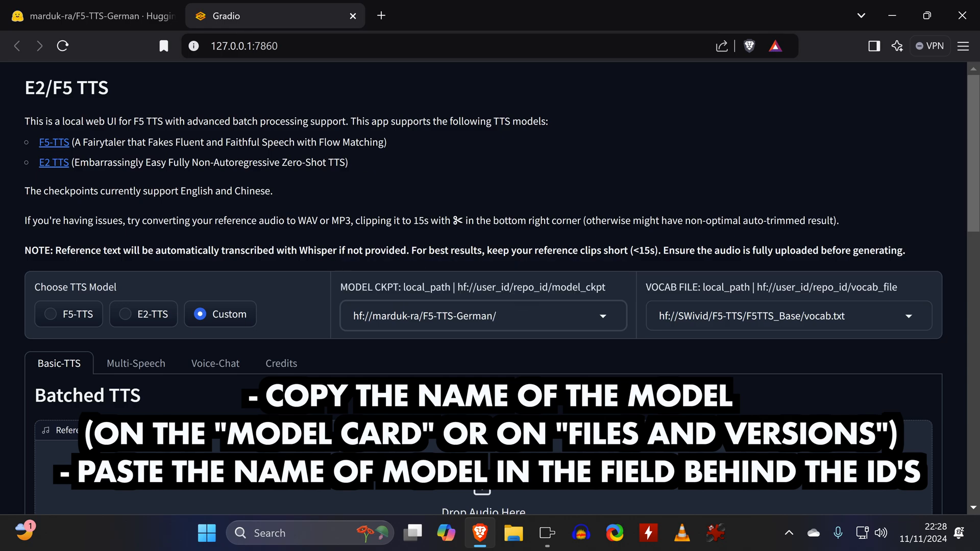
{"action": "left_click", "coordinate": [92, 16]}
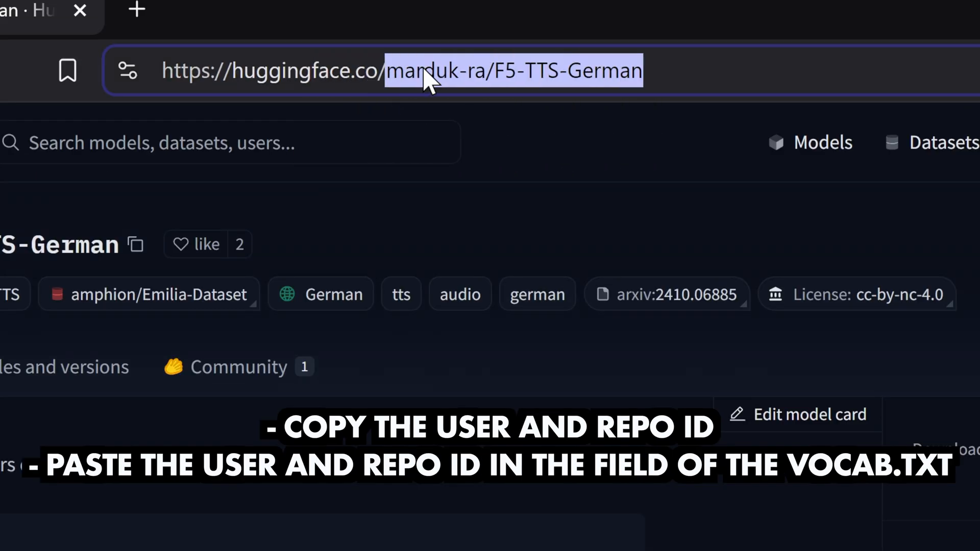
- Point VOCAB FILE at the German repo and synthesize 'Hallo mein Name ist Angela Merkel.'
{"action": "left_click", "coordinate": [275, 16]}
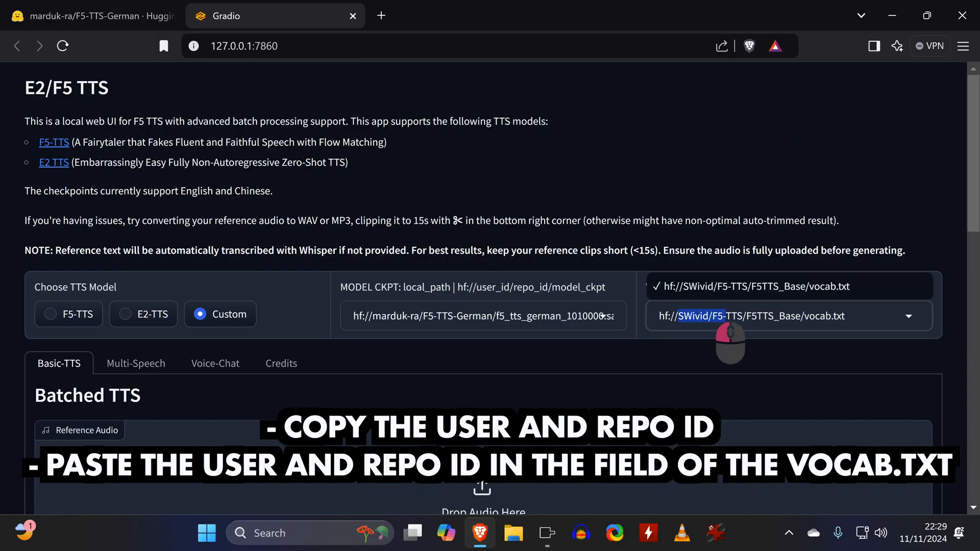
{"action": "right_click", "coordinate": [730, 315]}
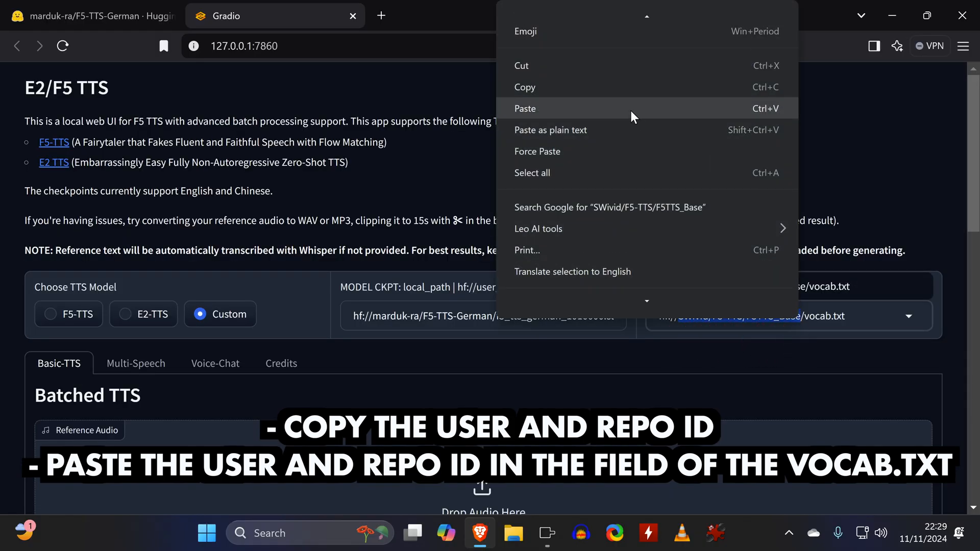
{"action": "left_click", "coordinate": [525, 108]}
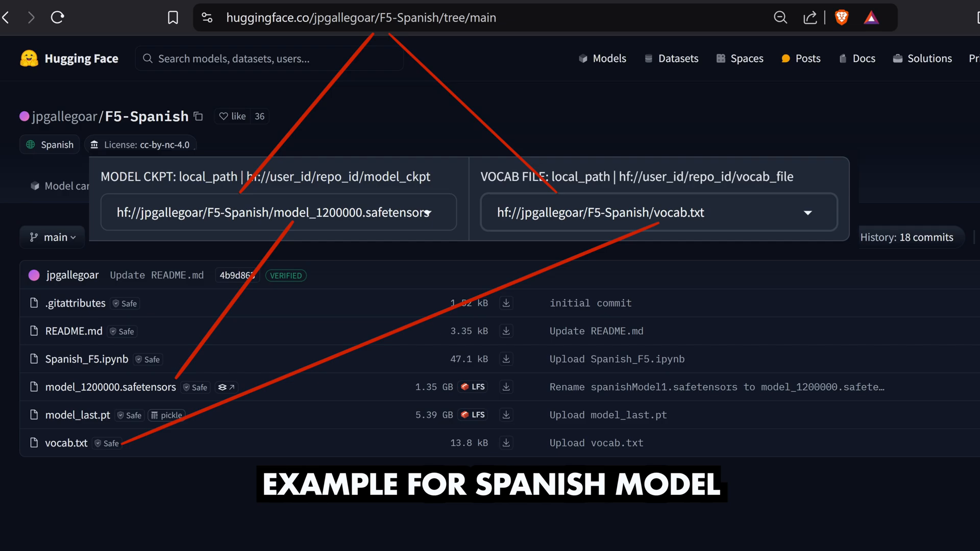
{"action": "left_click", "coordinate": [275, 16]}
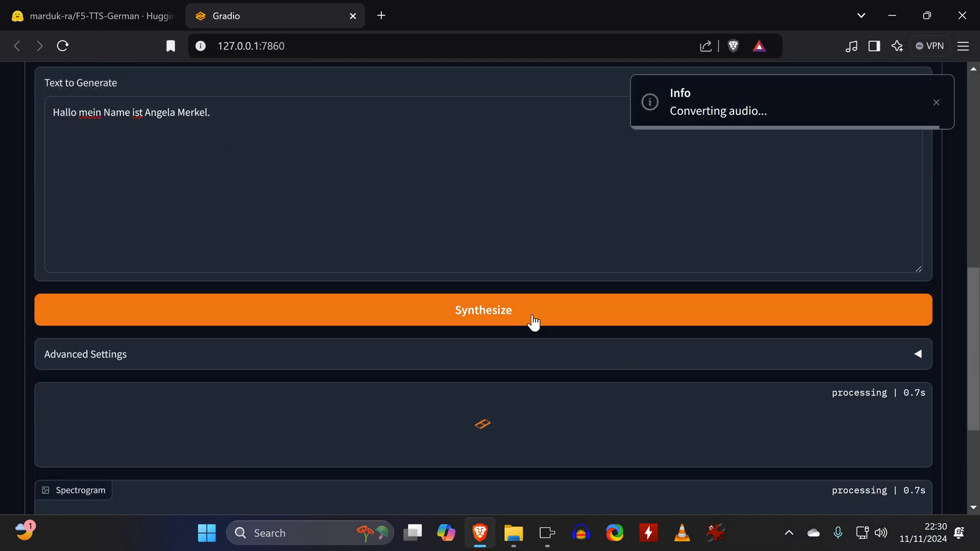
{"action": "left_click", "coordinate": [547, 533]}
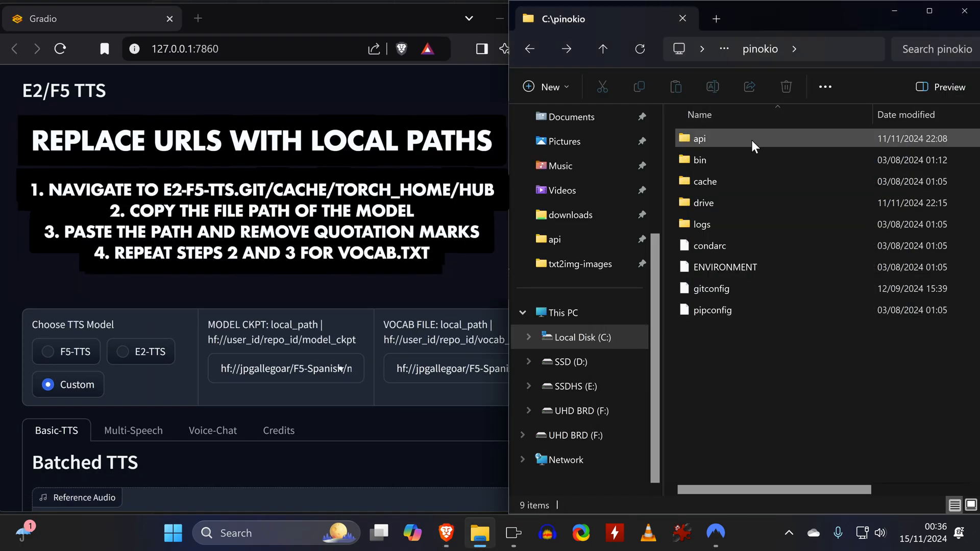
- Browse to the cached German model's snapshot folder and pick the safetensors checkpoint
{"action": "double_click", "coordinate": [699, 139]}
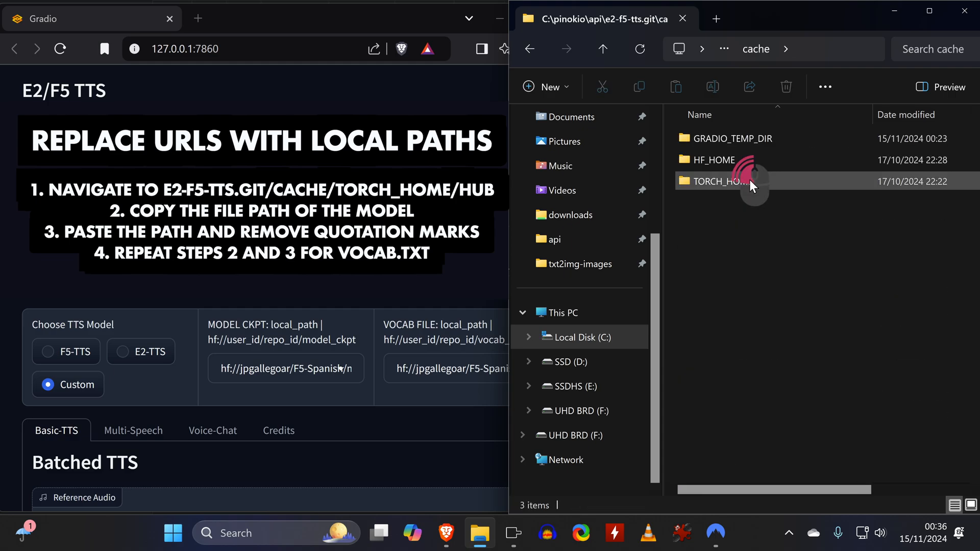
{"action": "double_click", "coordinate": [719, 181]}
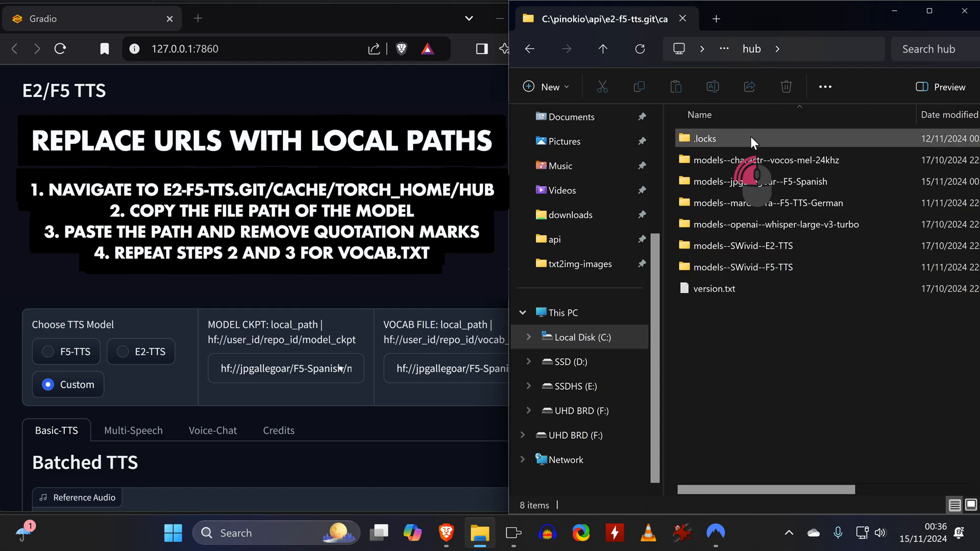
{"action": "double_click", "coordinate": [773, 203]}
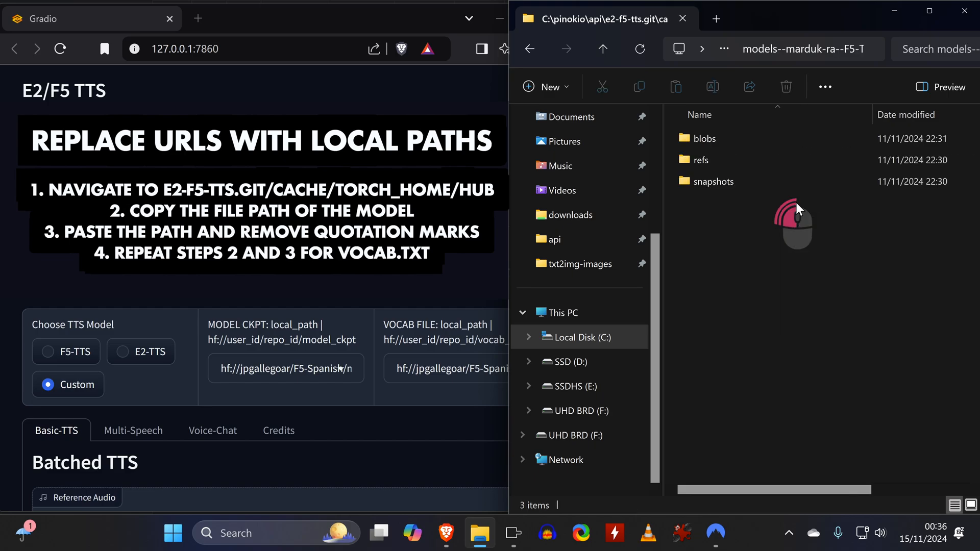
{"action": "double_click", "coordinate": [713, 181]}
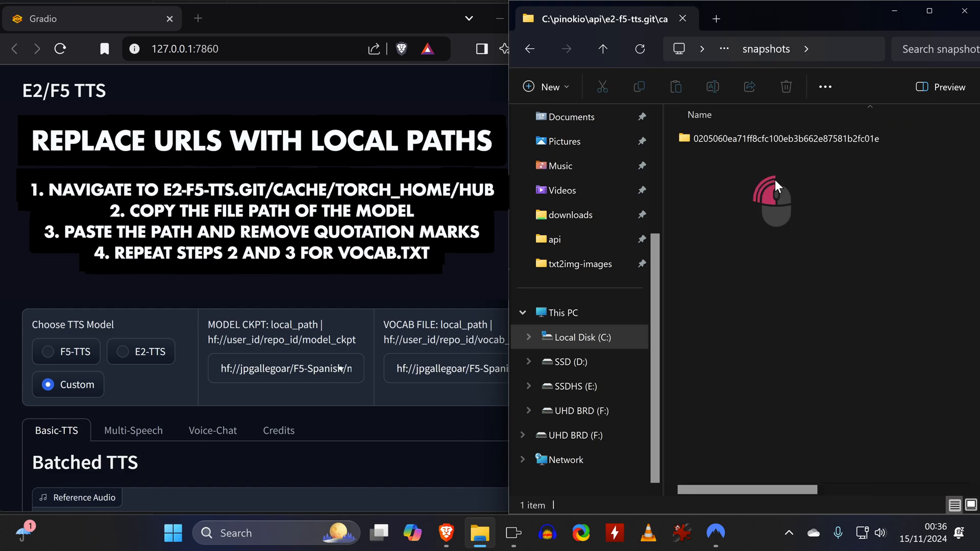
{"action": "double_click", "coordinate": [786, 138]}
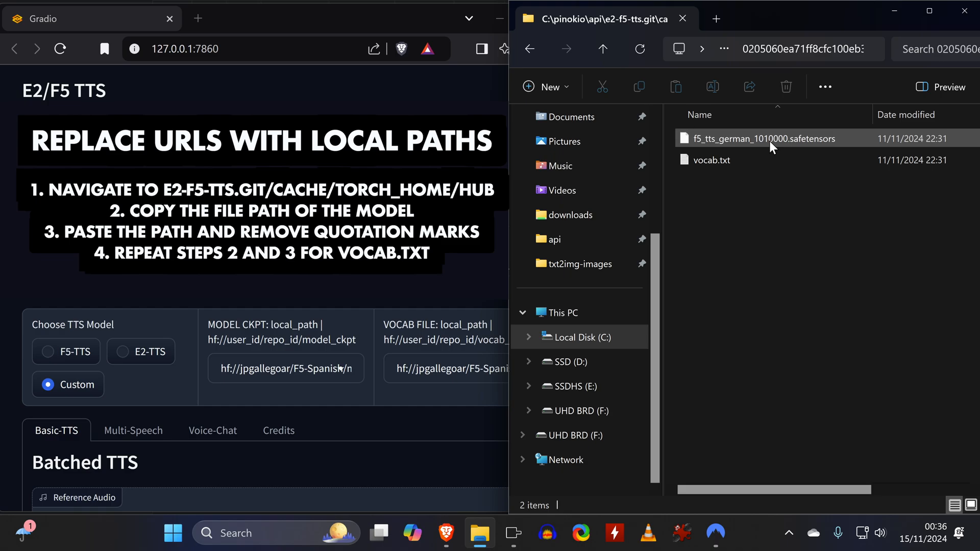
{"action": "left_click", "coordinate": [761, 138]}
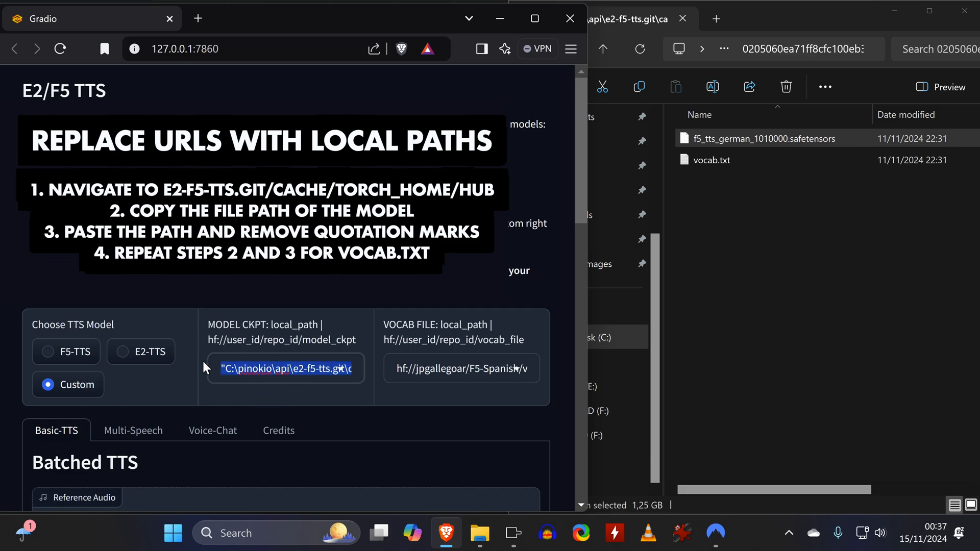
- Strip quotes from MODEL CKPT and paste the local vocab.txt path into VOCAB FILE
{"action": "left_click", "coordinate": [309, 406]}
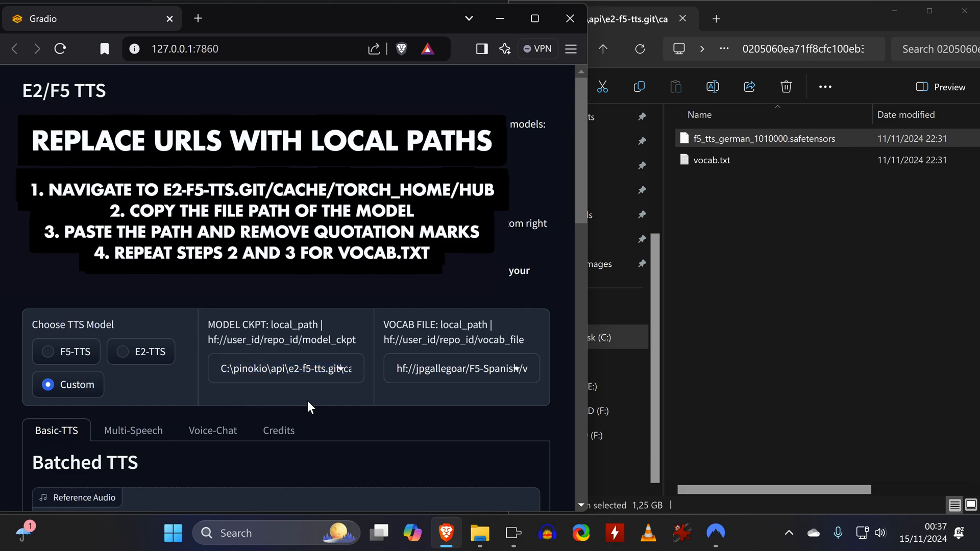
{"action": "right_click", "coordinate": [709, 160]}
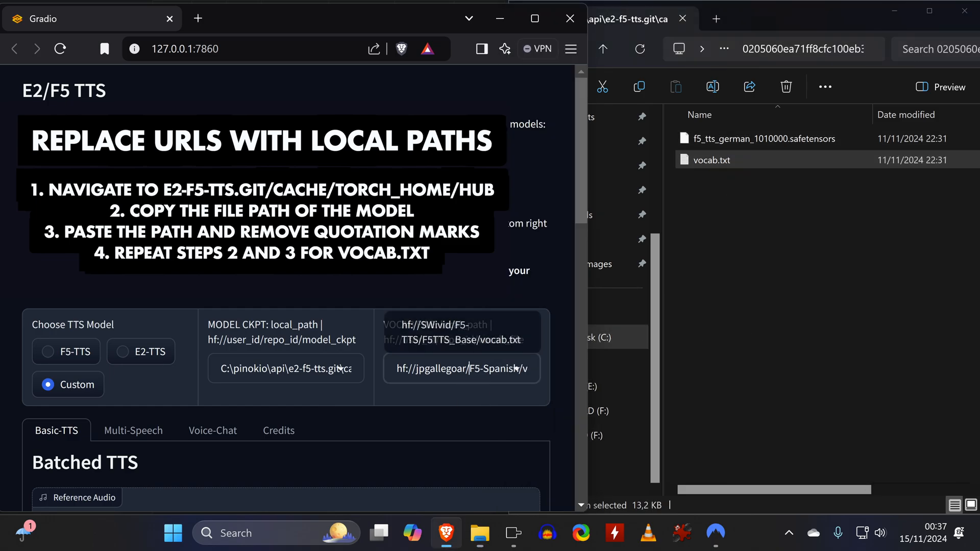
{"action": "type", "text": "662e87581b2fc01e\\vocab.txt"}
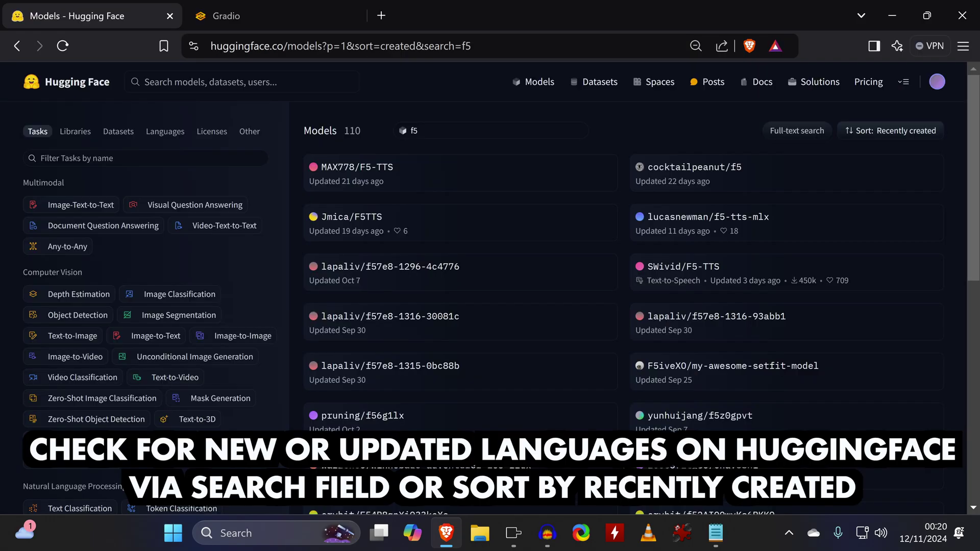
- Scroll through the recently created f5 model results for new languages
{"action": "scroll", "scroll_direction": "down", "scroll_amount": 3}
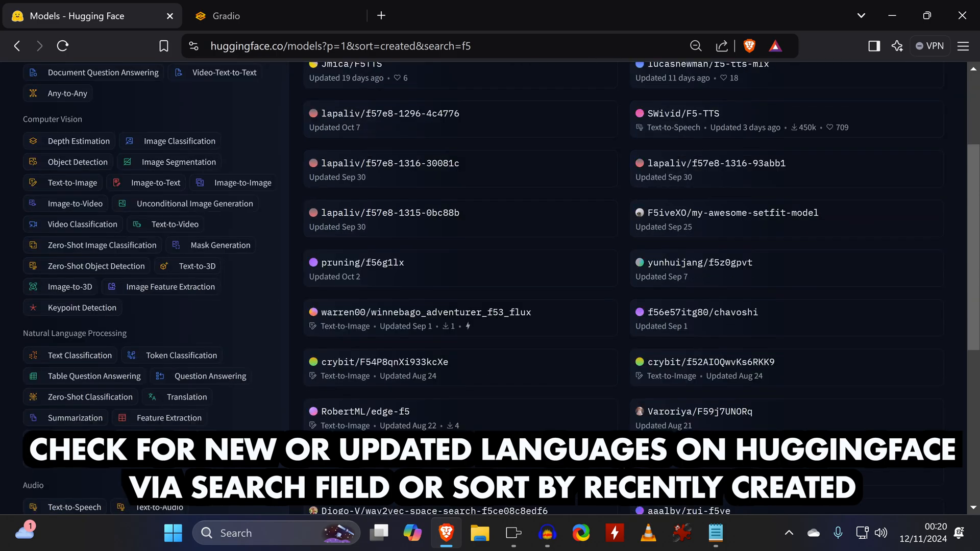
{"action": "scroll", "scroll_direction": "down", "scroll_amount": 3}
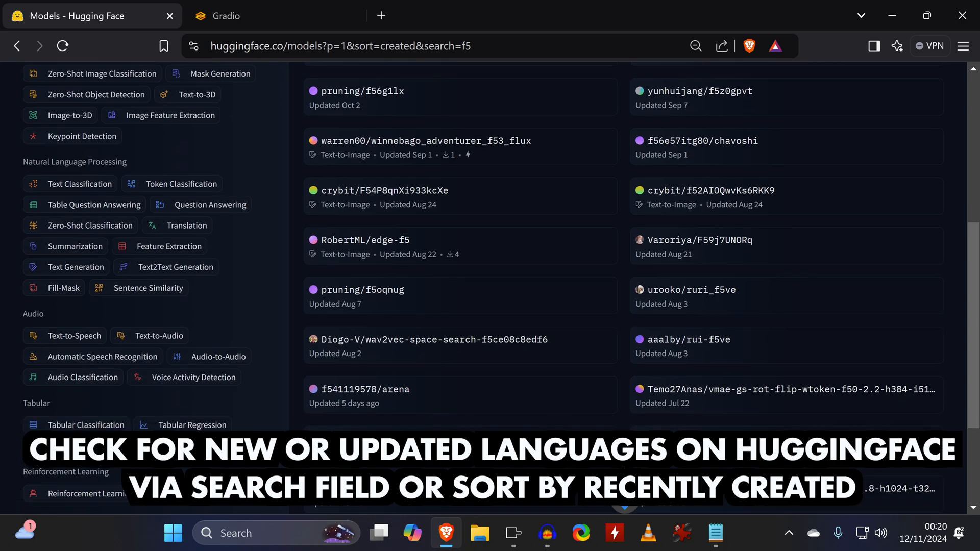
{"action": "scroll", "scroll_direction": "down", "scroll_amount": 3}
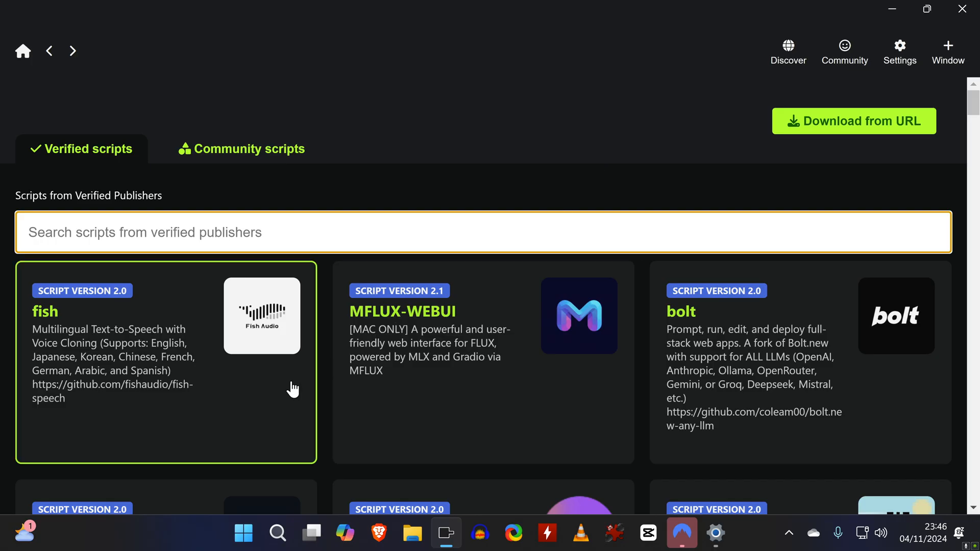
- Pick the fish text-to-speech script and download it as fish.git
{"action": "left_click", "coordinate": [166, 363]}
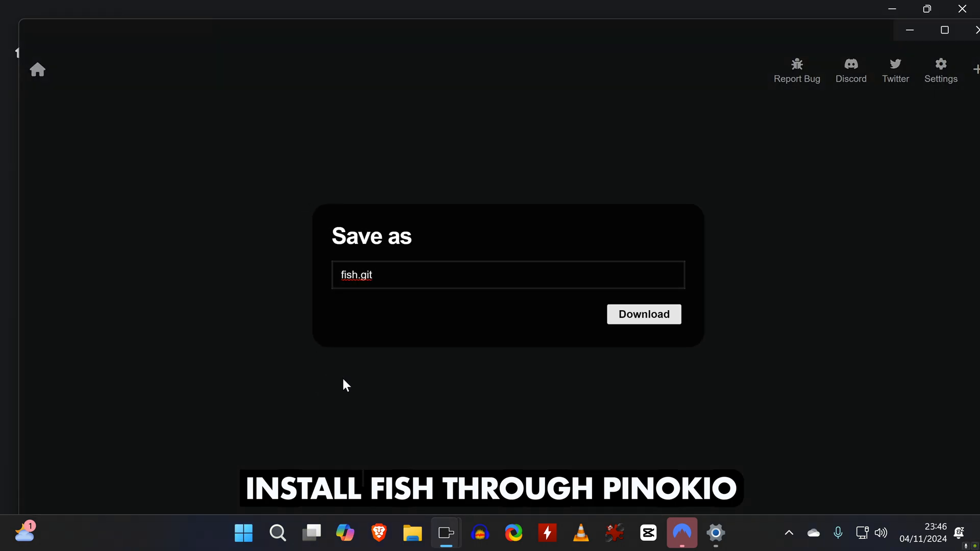
{"action": "left_click", "coordinate": [644, 314]}
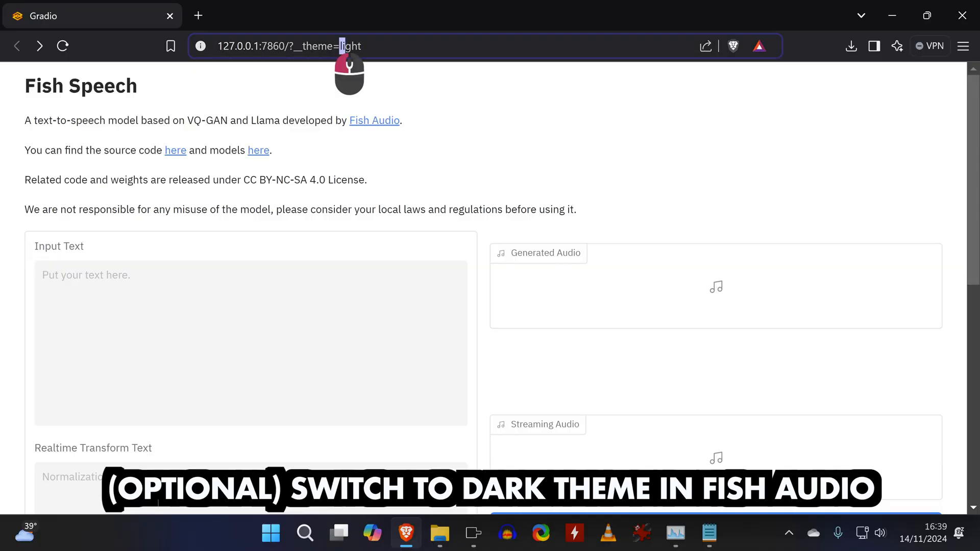
- Switch to ?__theme=dark, enable Reference Audio, and play the nine-second clip
{"action": "type", "text": "dark"}
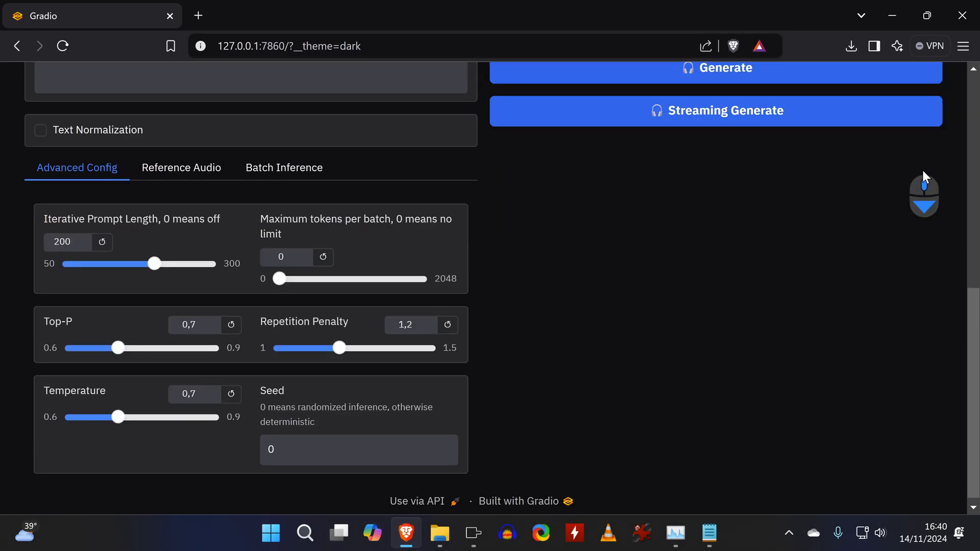
{"action": "left_click", "coordinate": [181, 167]}
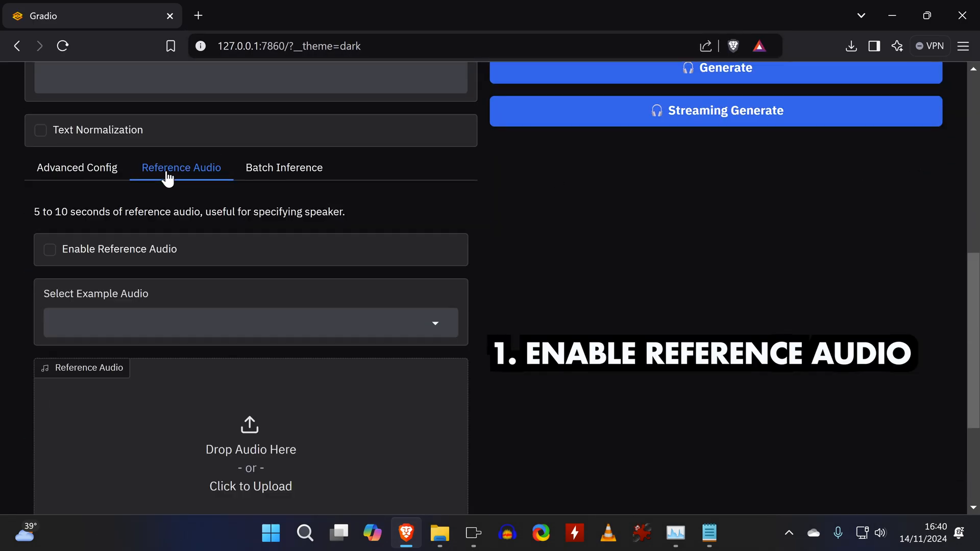
{"action": "left_click", "coordinate": [49, 248]}
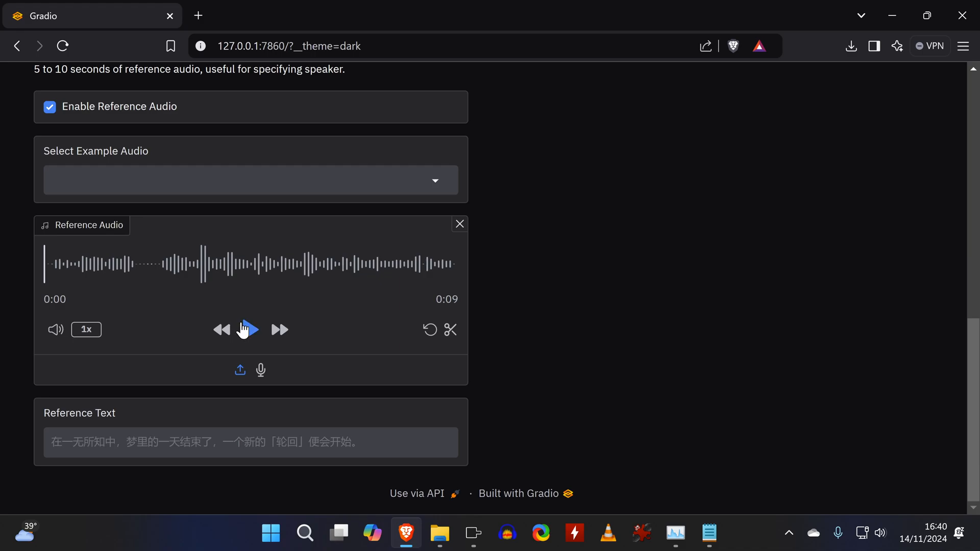
{"action": "left_click", "coordinate": [247, 329]}
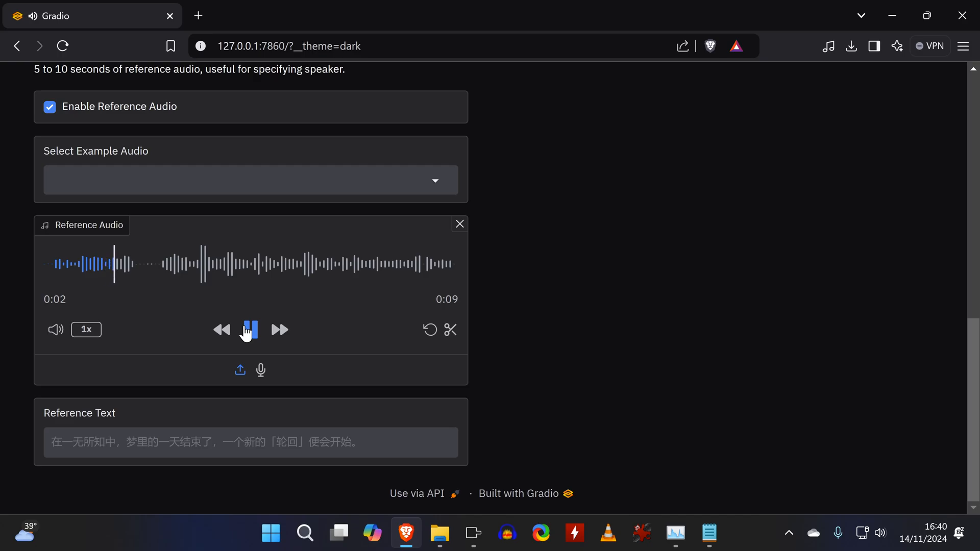
{"action": "left_click", "coordinate": [607, 534]}
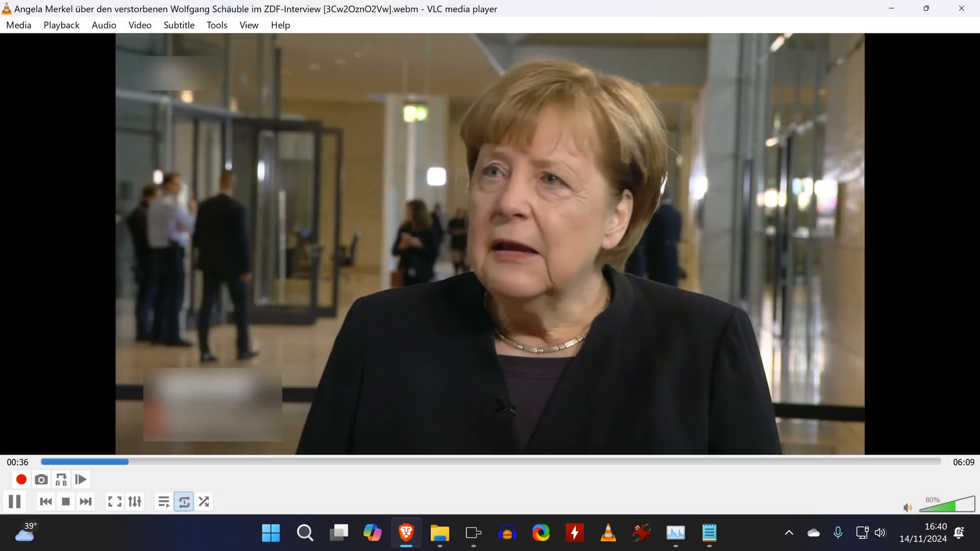
{"action": "left_click", "coordinate": [405, 533]}
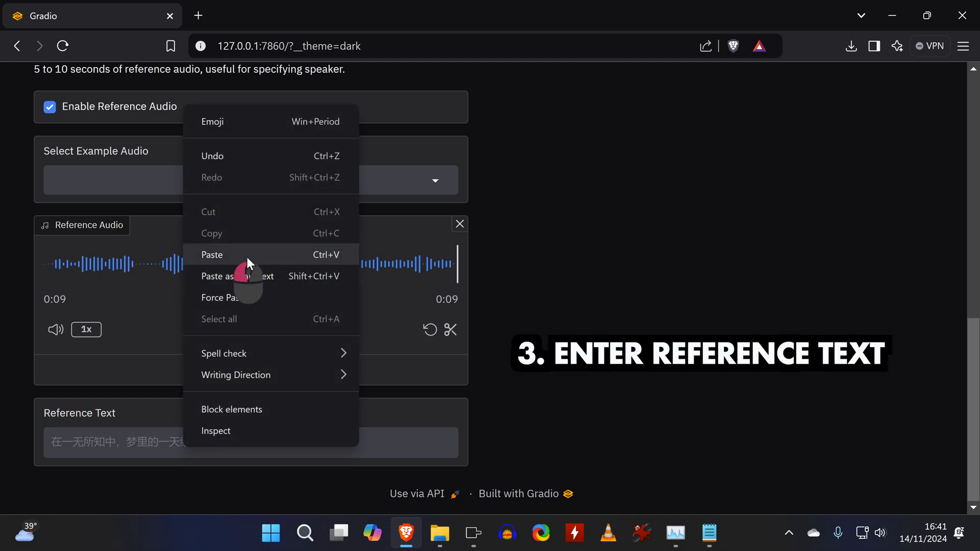
- Paste the reference transcript and the German Angela Merkel sentence into their text boxes
{"action": "left_click", "coordinate": [212, 254]}
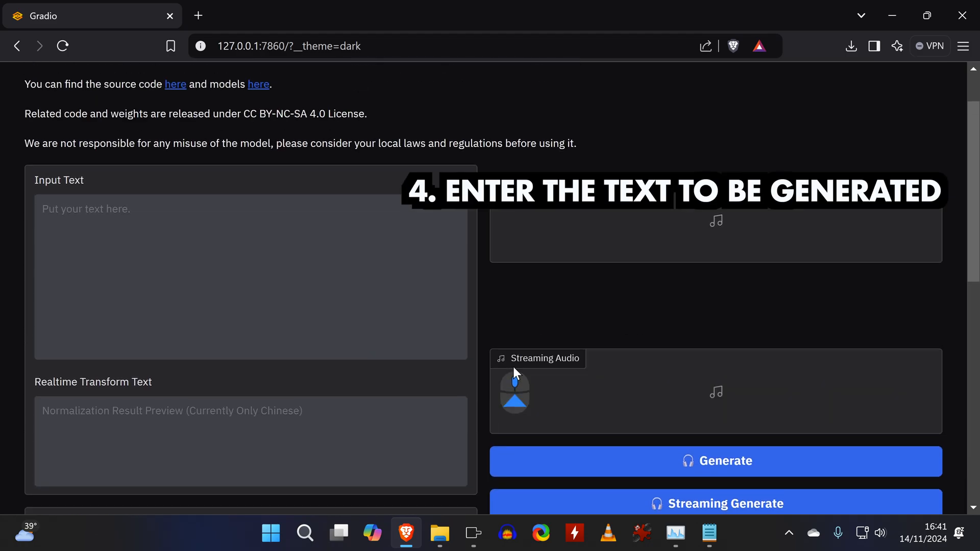
{"action": "right_click", "coordinate": [188, 251]}
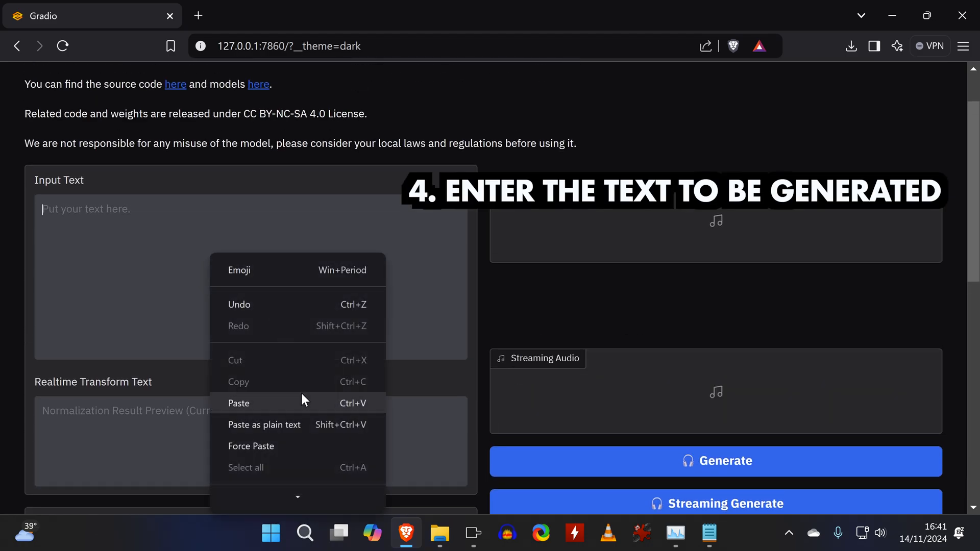
{"action": "left_click", "coordinate": [239, 403]}
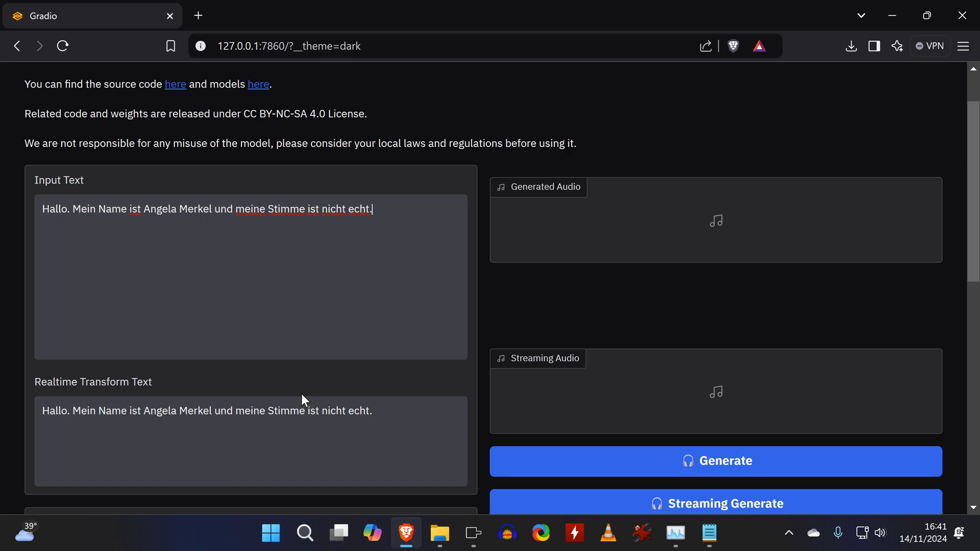
{"action": "mouse_move", "coordinate": [683, 460]}
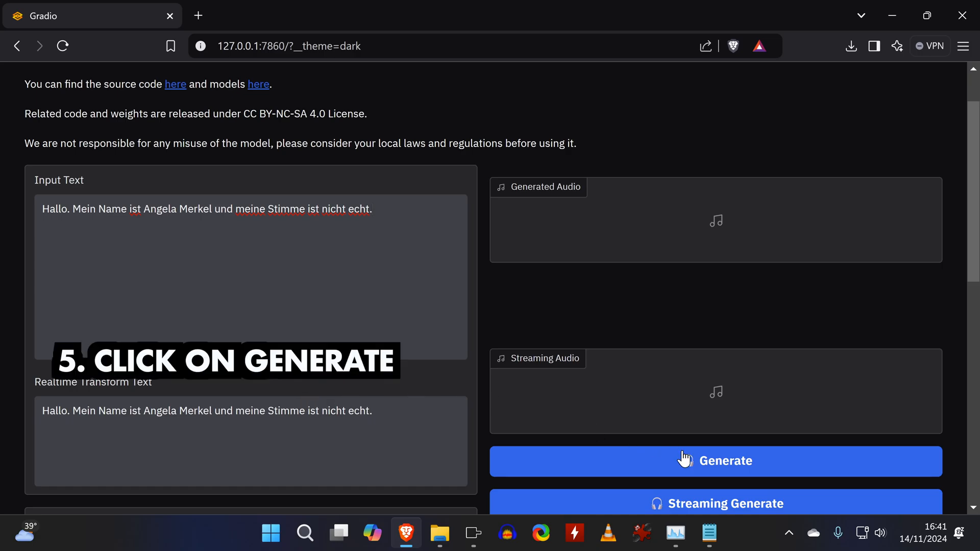
- Generate the five-second German Angela Merkel clip in the cloned voice
{"action": "left_click", "coordinate": [674, 534]}
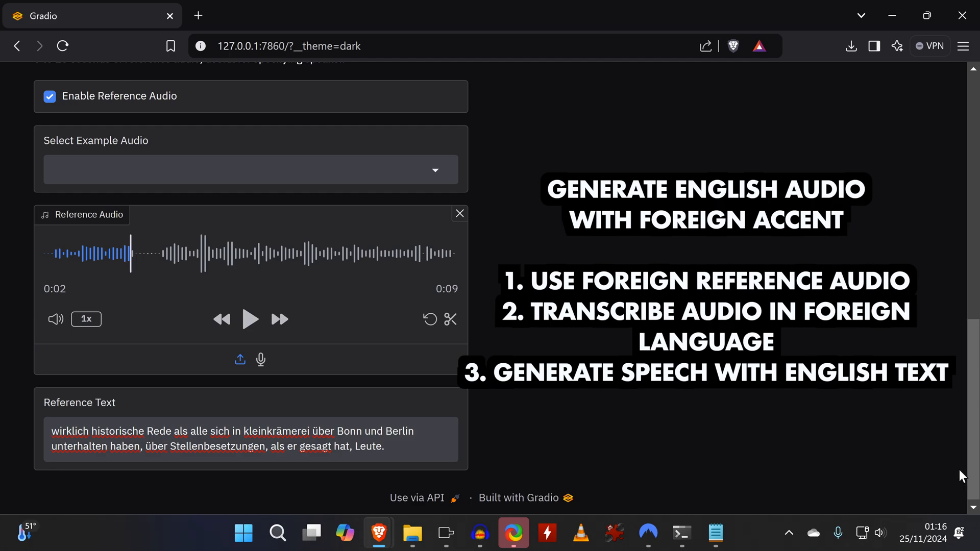
{"action": "scroll", "scroll_direction": "up", "scroll_amount": 3}
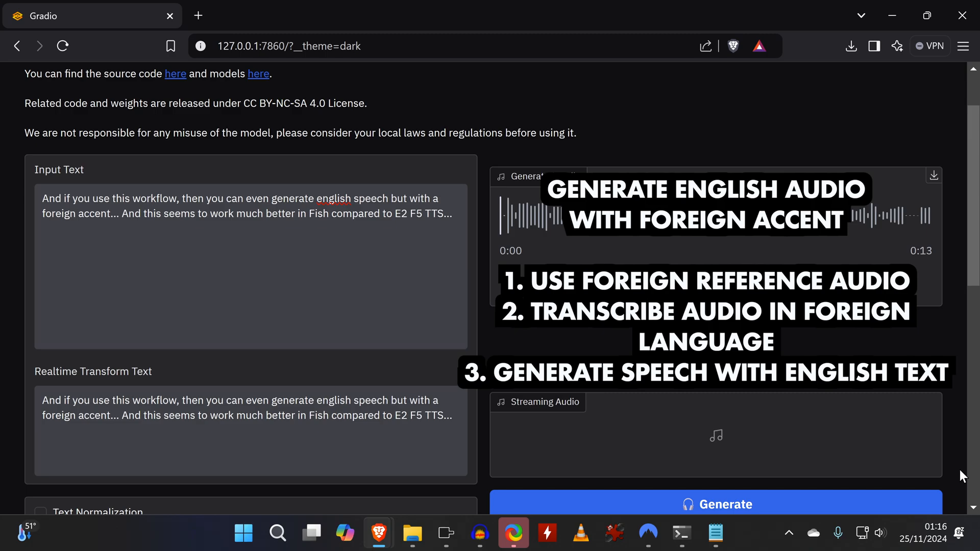
{"action": "scroll", "scroll_direction": "up", "scroll_amount": 3}
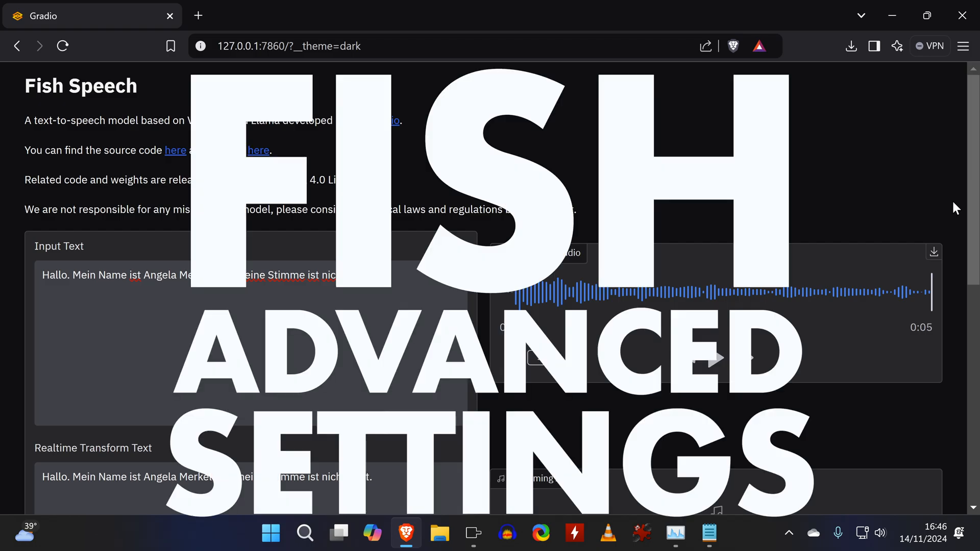
- Replace the 0 seed with the fixed seed 365645 in Fish Speech's Advanced Config
{"action": "scroll", "scroll_direction": "down", "scroll_amount": 3}
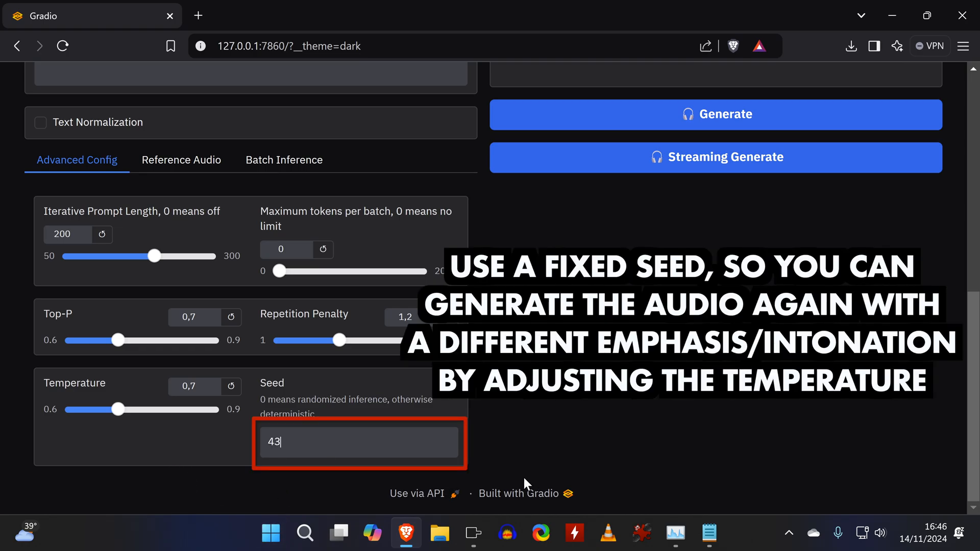
{"action": "type", "text": "365645"}
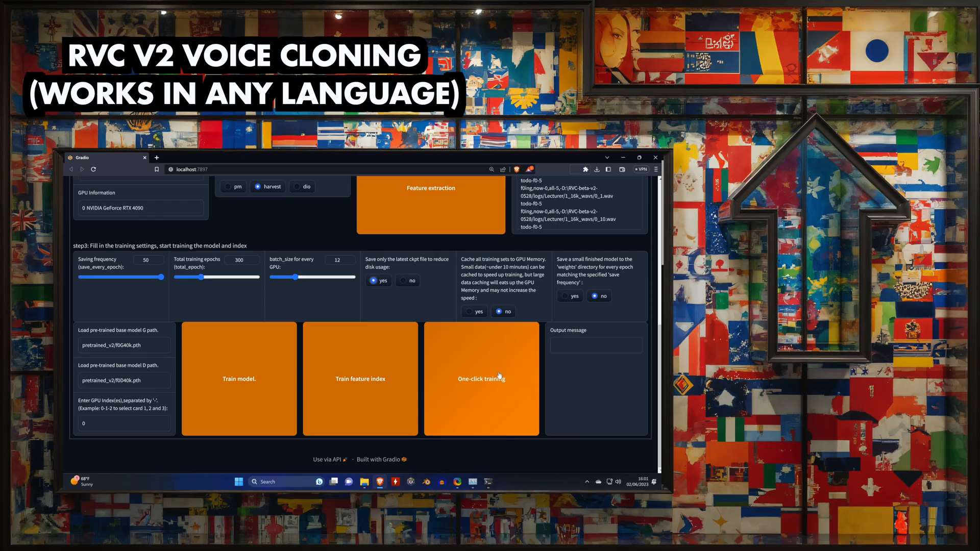
- Launch RVC v2 one-click training to build the voice model and index together
{"action": "left_click", "coordinate": [481, 378]}
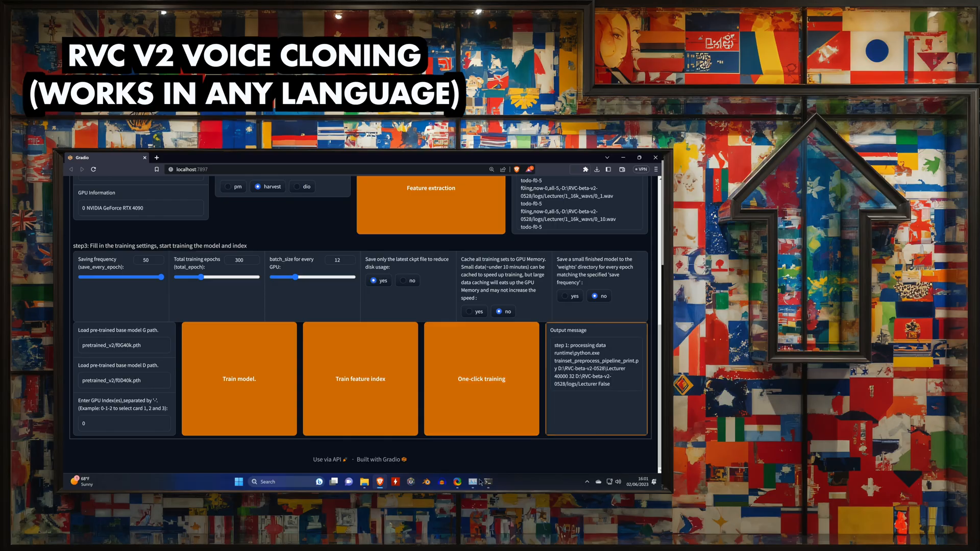